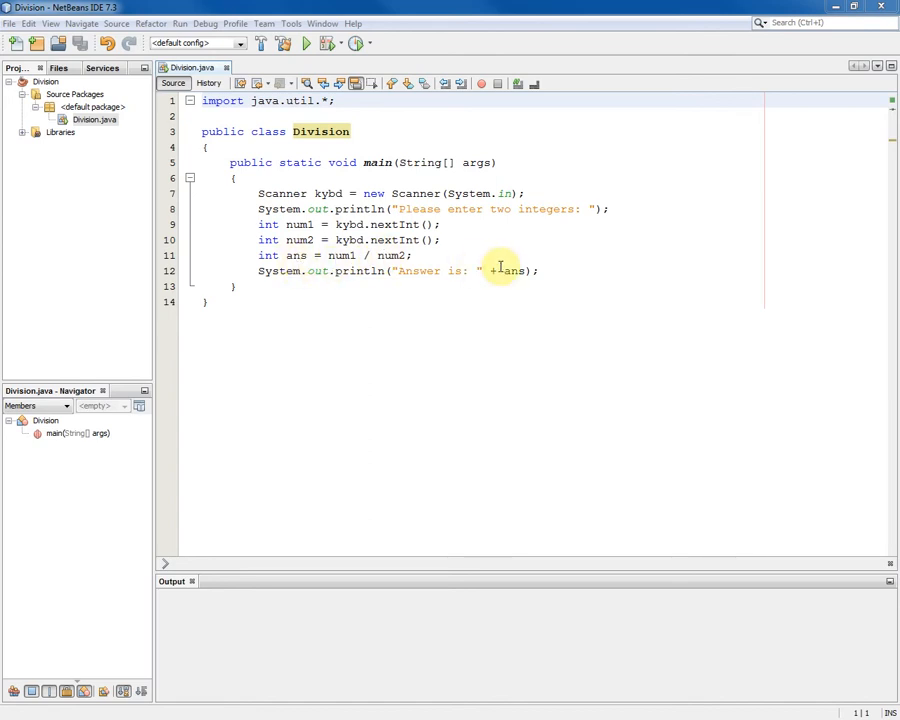
mouse_move(515, 271)
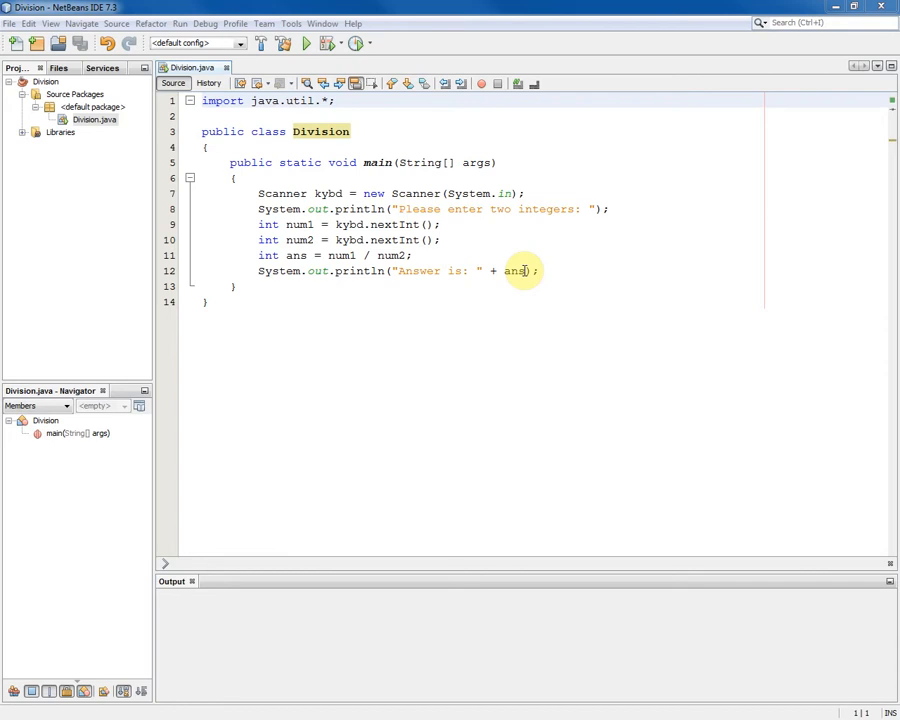
Run Division and enter the integers 4 and 3 in the Output window.
click(283, 43)
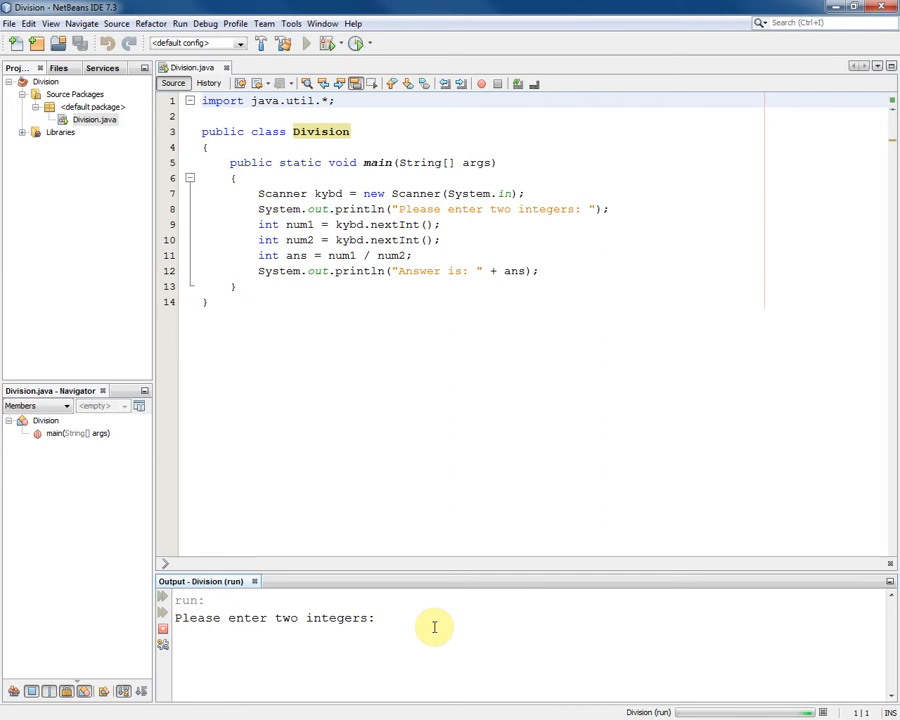
text(4 3)
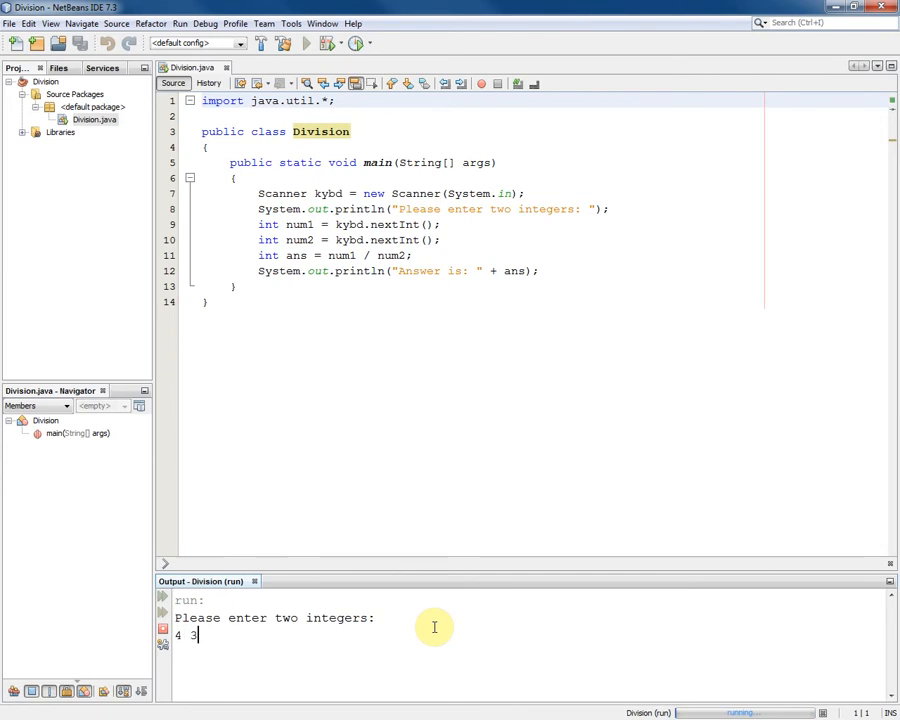
key(enter)
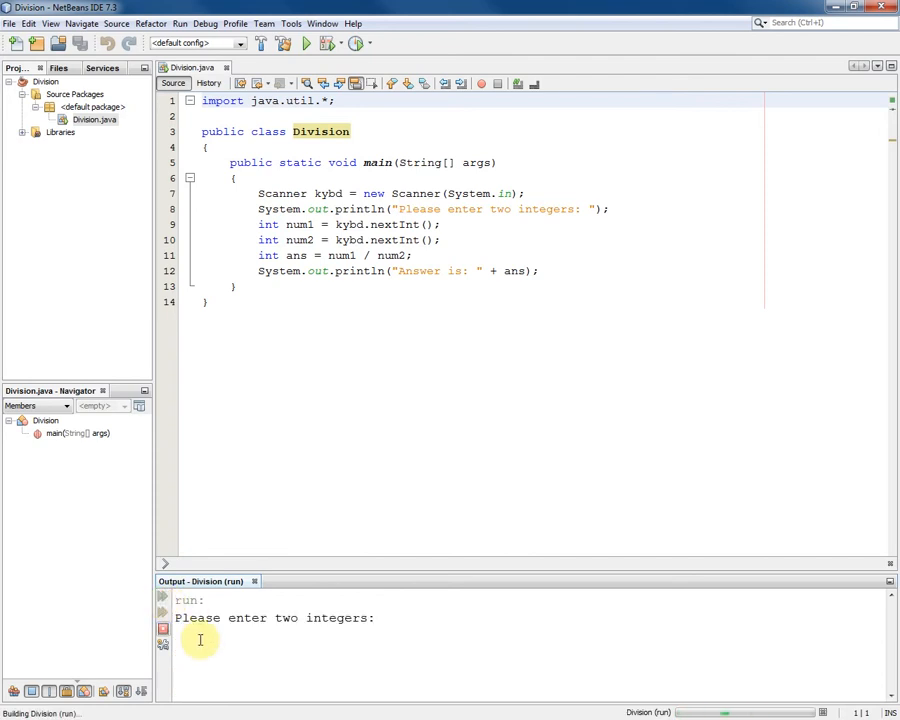
Enter 4.1 as input and maximize the Output to read the InputMismatchException trace.
text(4.1)
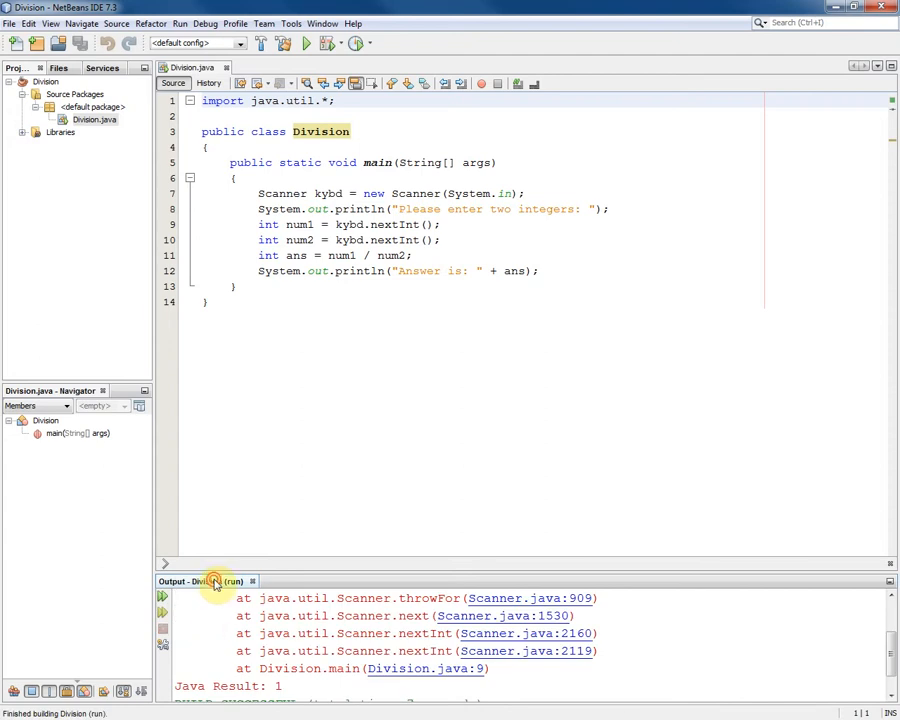
double_click(200, 581)
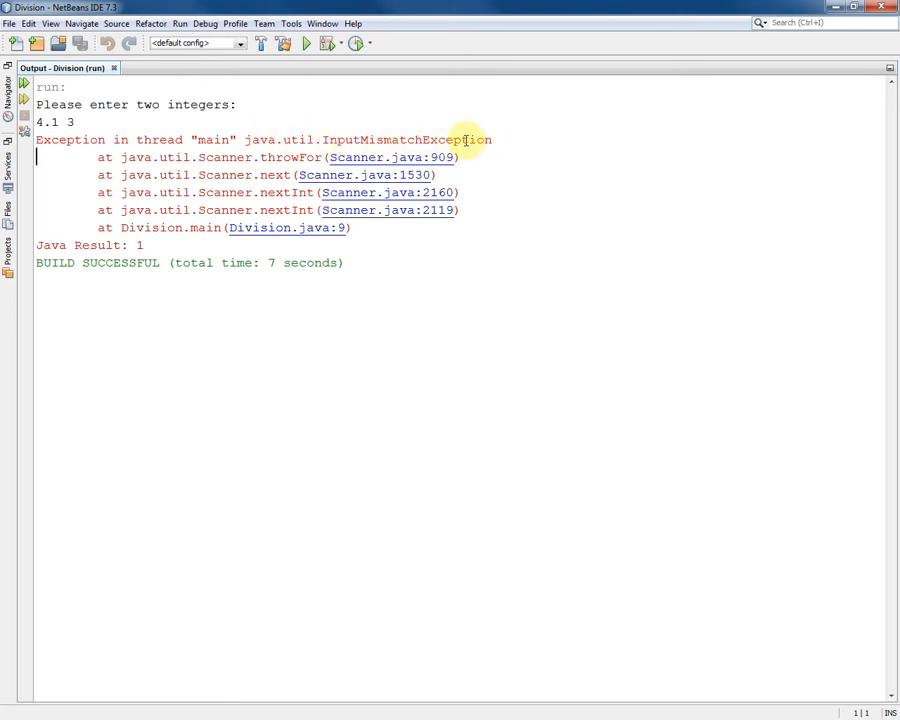
mouse_move(390, 139)
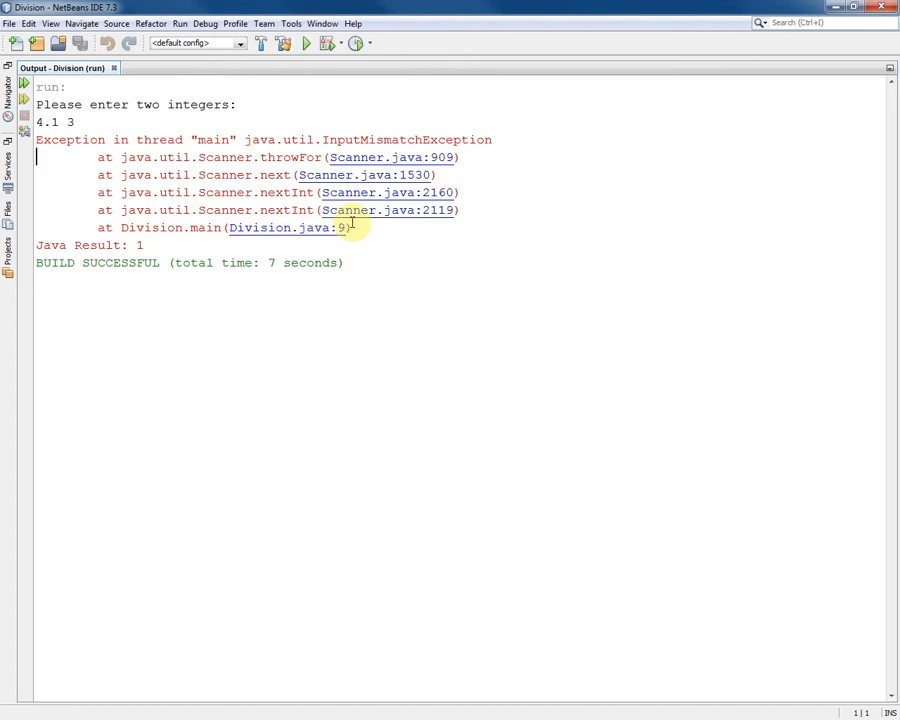
mouse_move(335, 232)
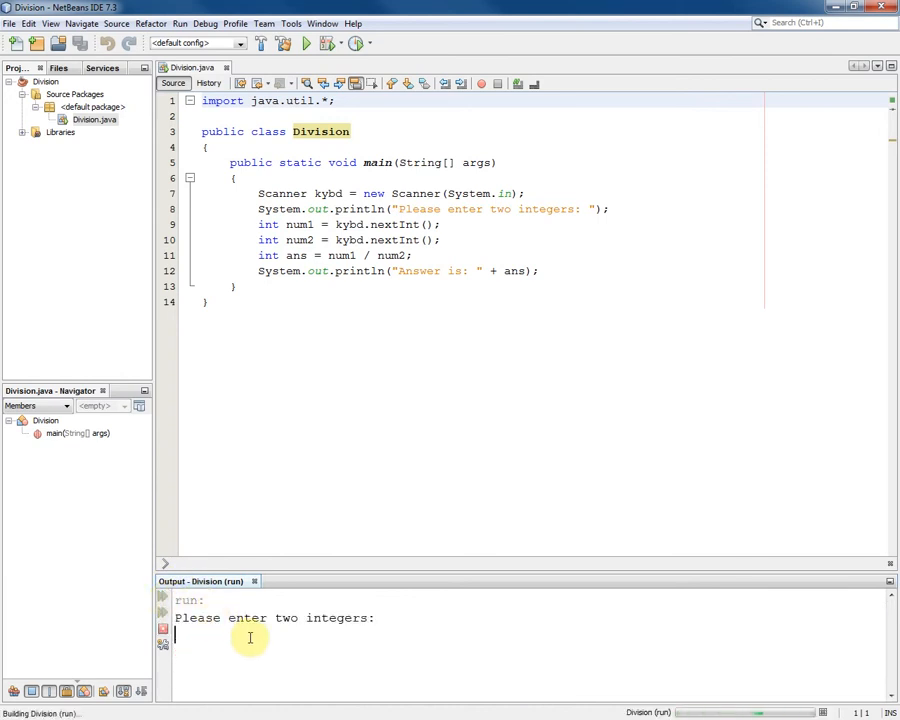
Enter 4 and 0 as input, triggering an ArithmeticException: / by zero.
text(4 0)
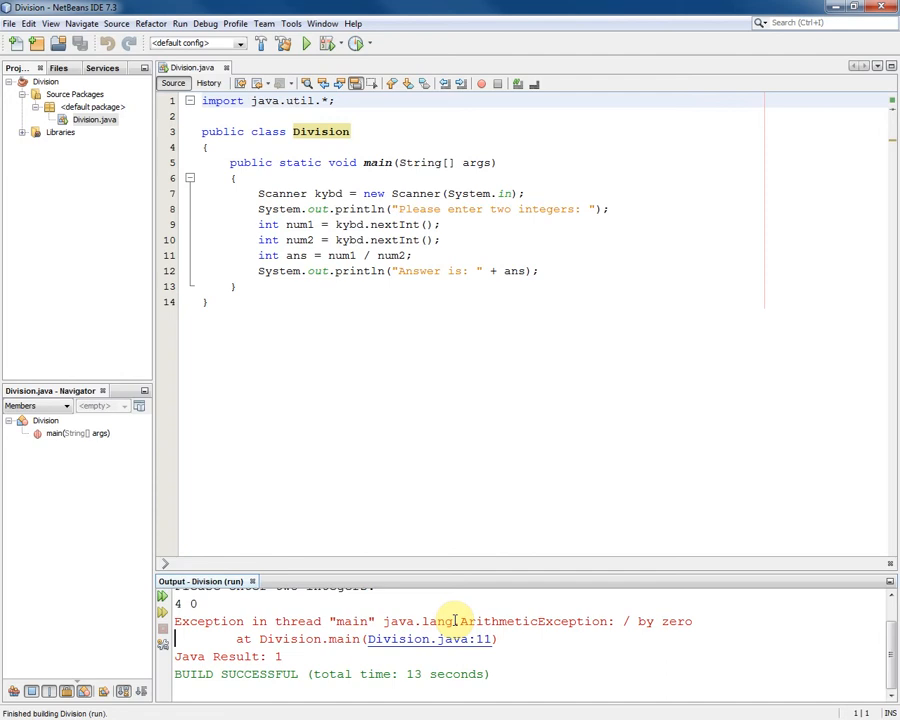
mouse_move(530, 622)
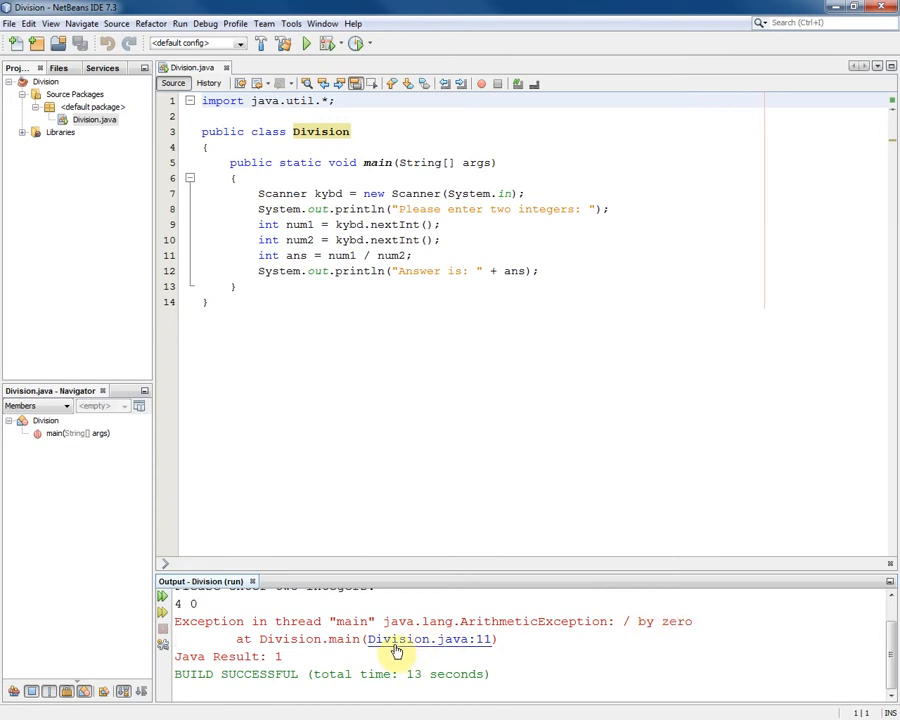
mouse_move(485, 651)
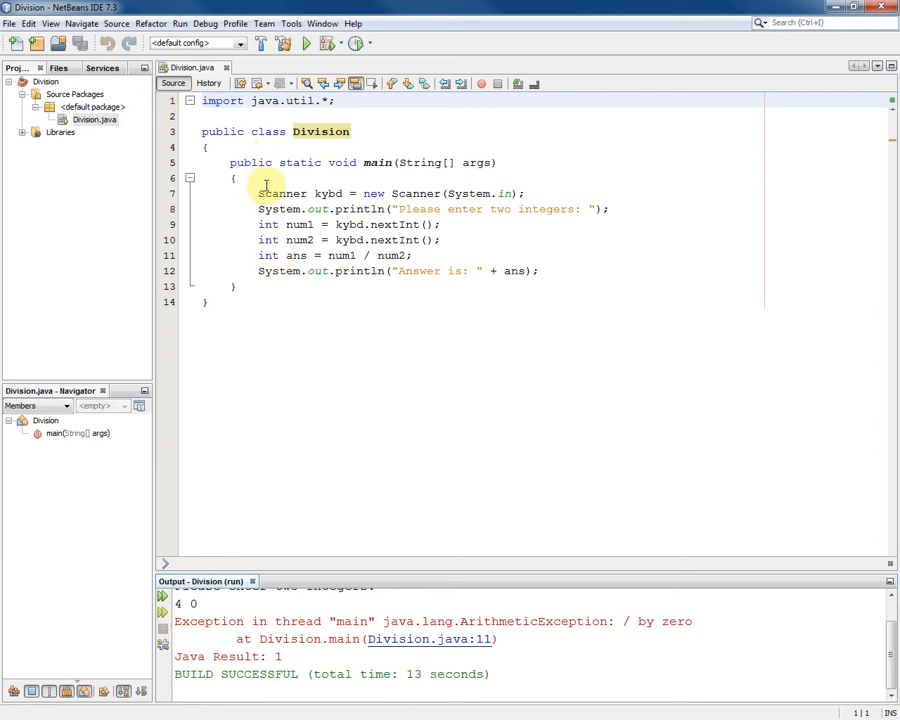
Wrap main's body in a try block catching InputMismatchException, then rerun Division.
click(262, 193)
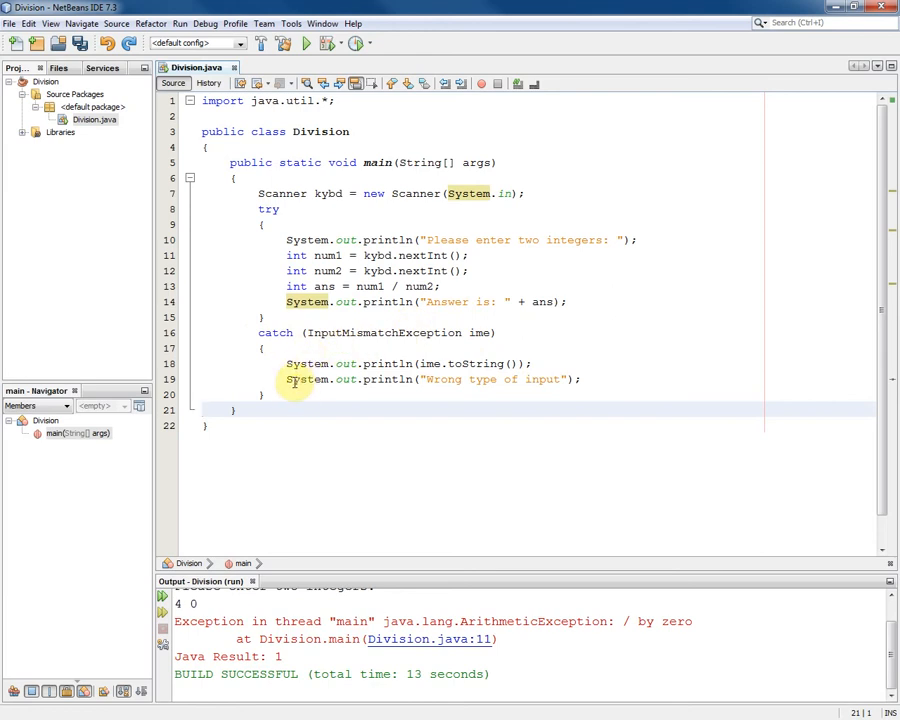
click(305, 43)
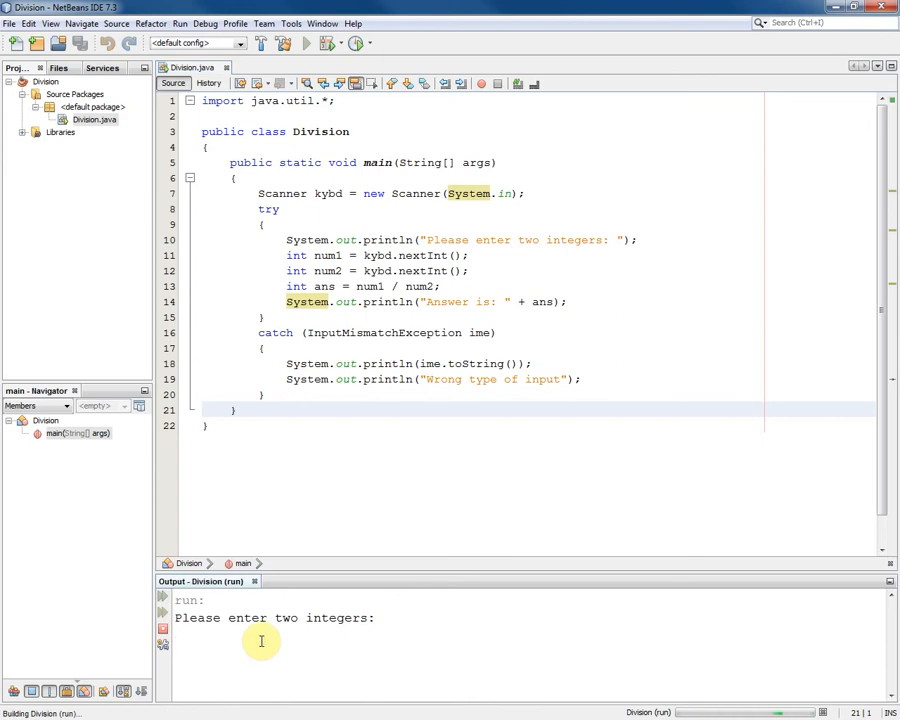
Enter 3 and 5.6 so the program prints "Wrong type of input".
text(3 5)
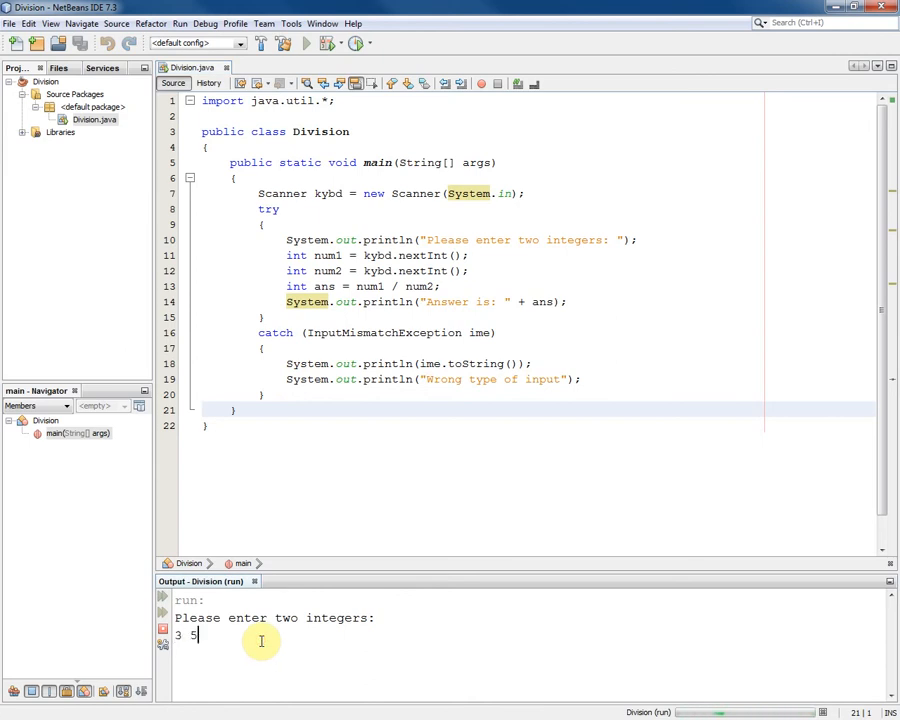
key(enter)
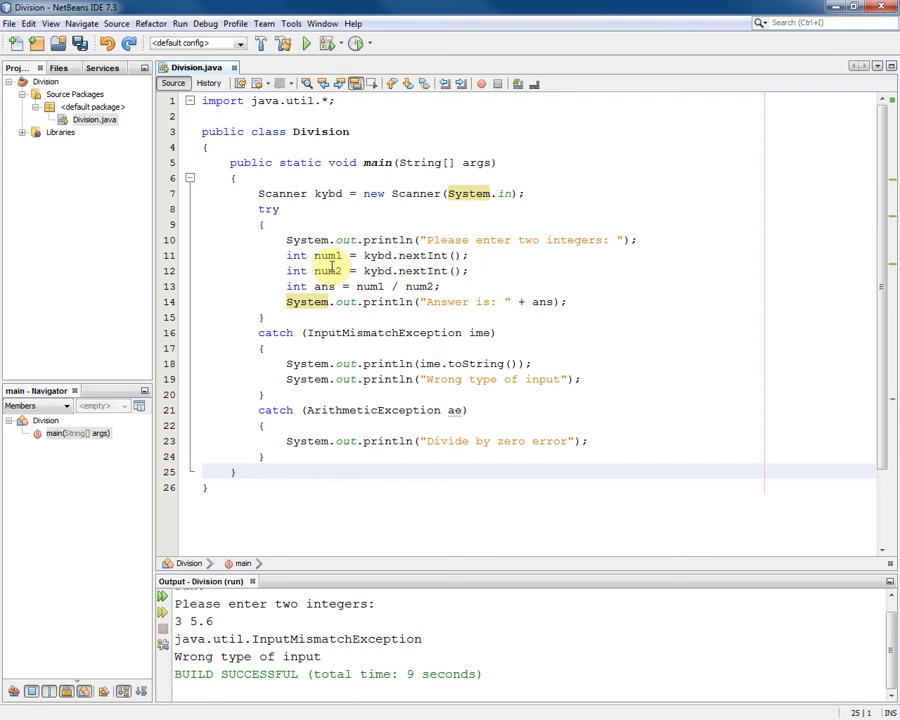
Add an ArithmeticException catch printing "Divide by zero error" below the InputMismatchException catch.
click(328, 271)
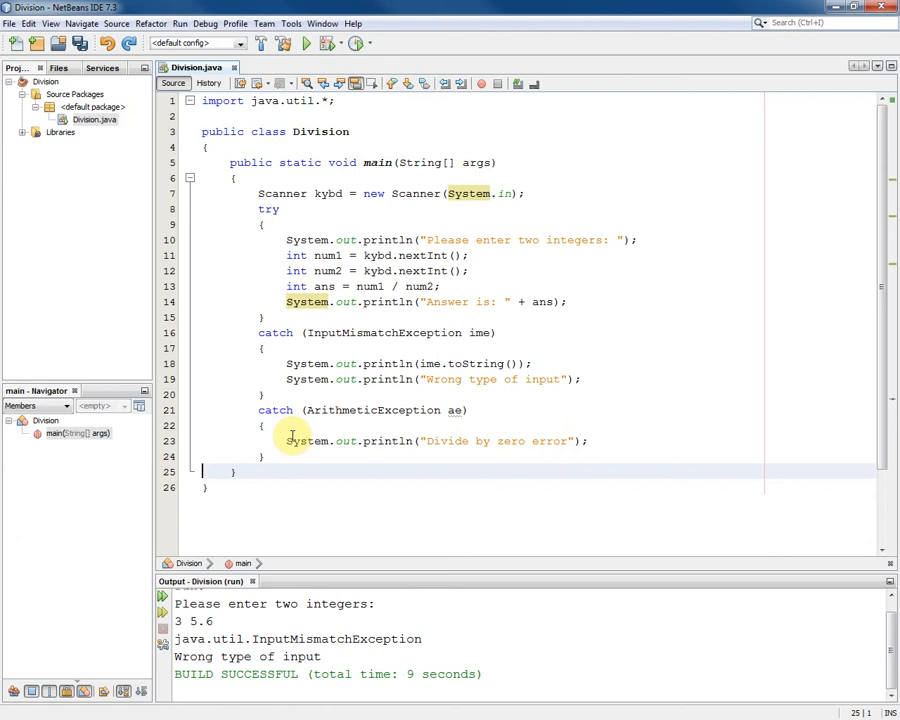
Rerun Division with 4 and 0, printing "Divide by zero error".
click(305, 43)
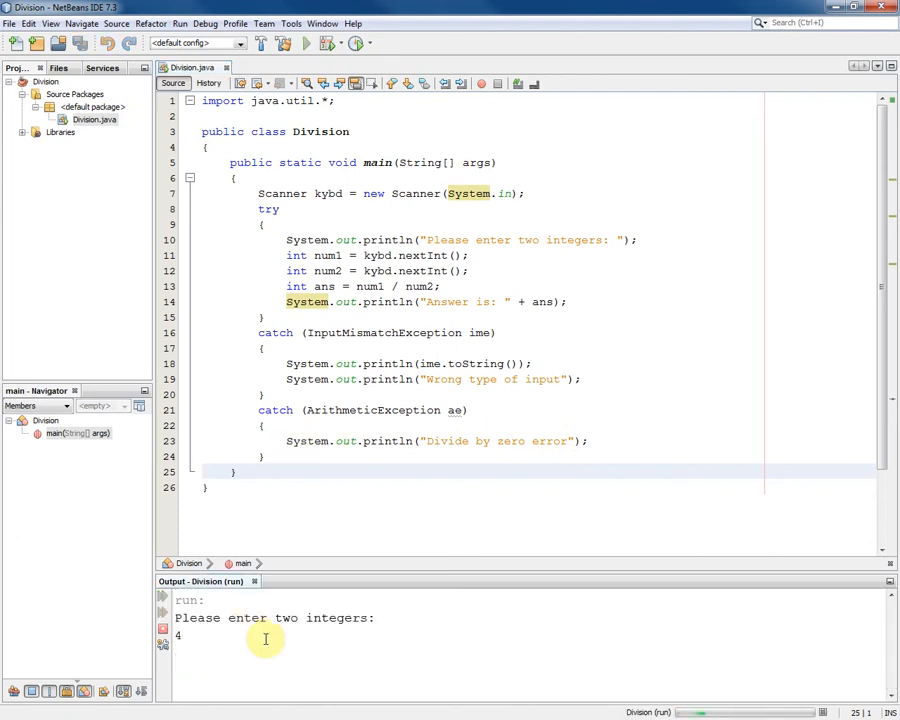
text(0)
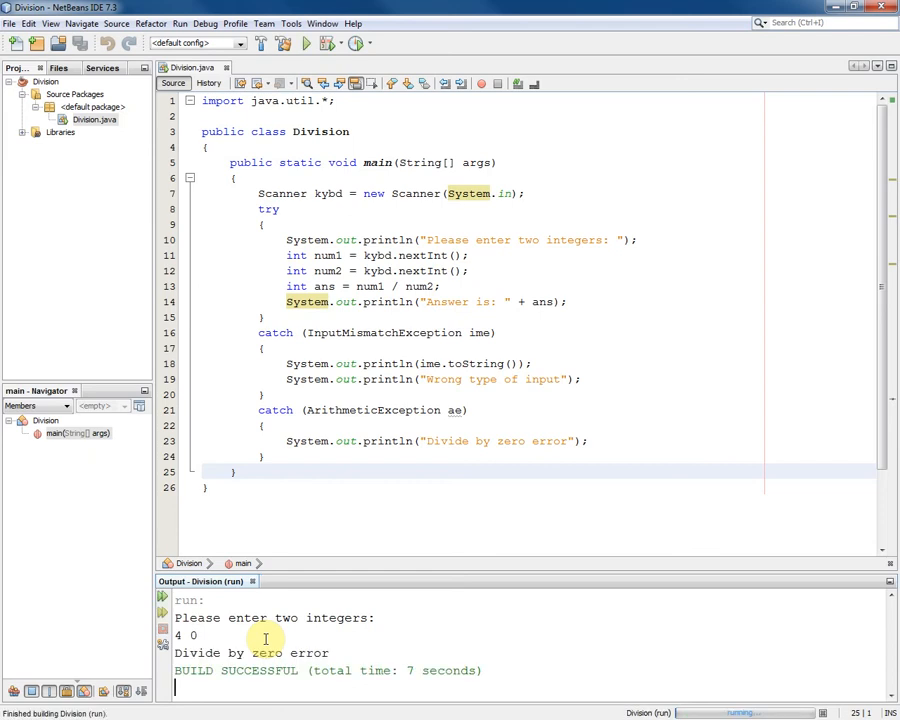
mouse_move(262, 642)
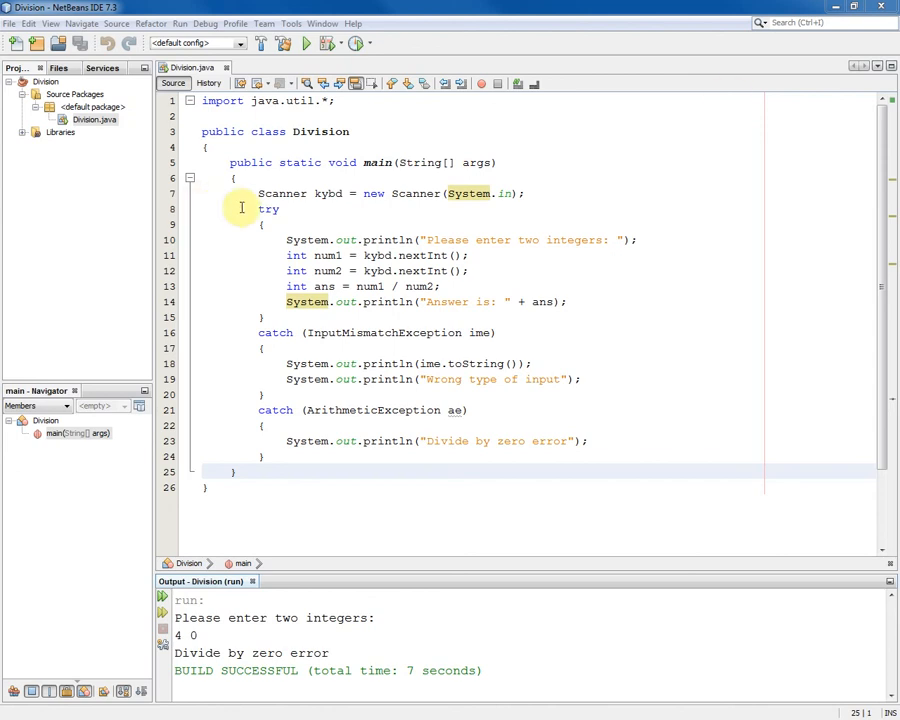
mouse_move(280, 278)
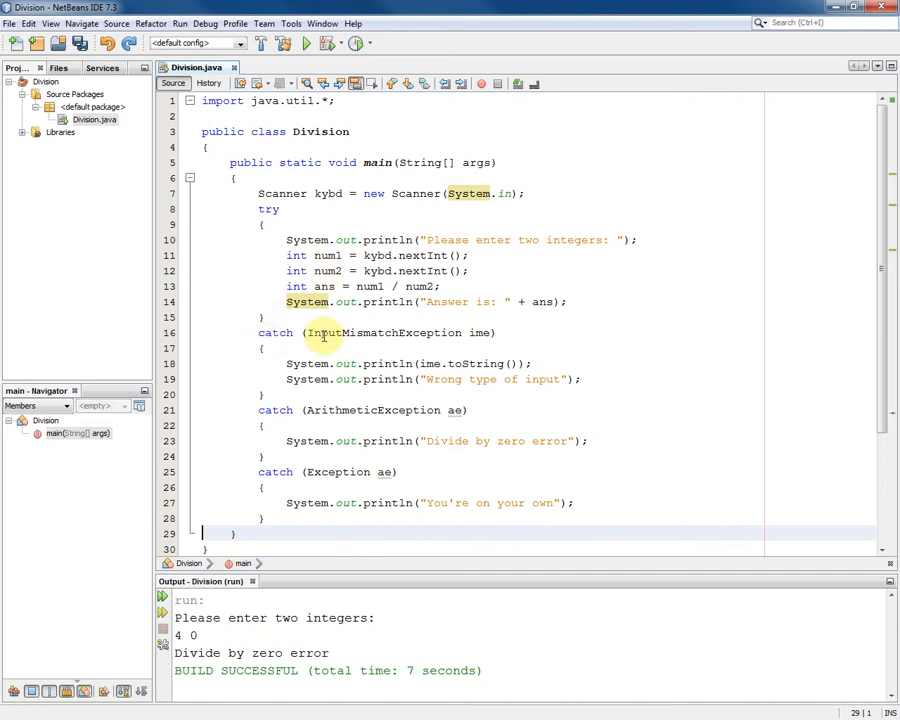
mouse_move(327, 483)
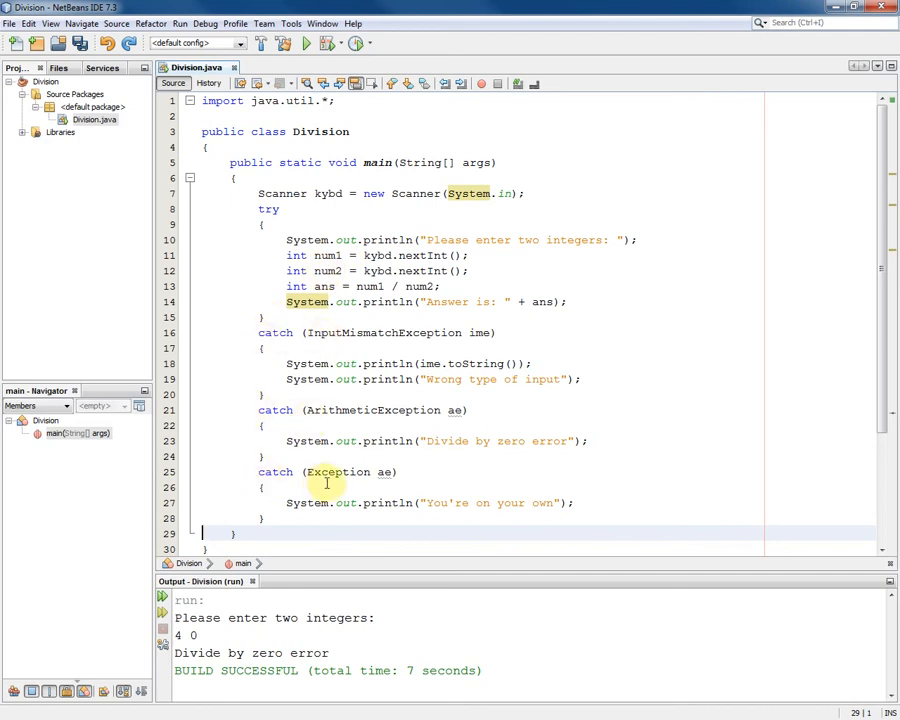
mouse_move(370, 498)
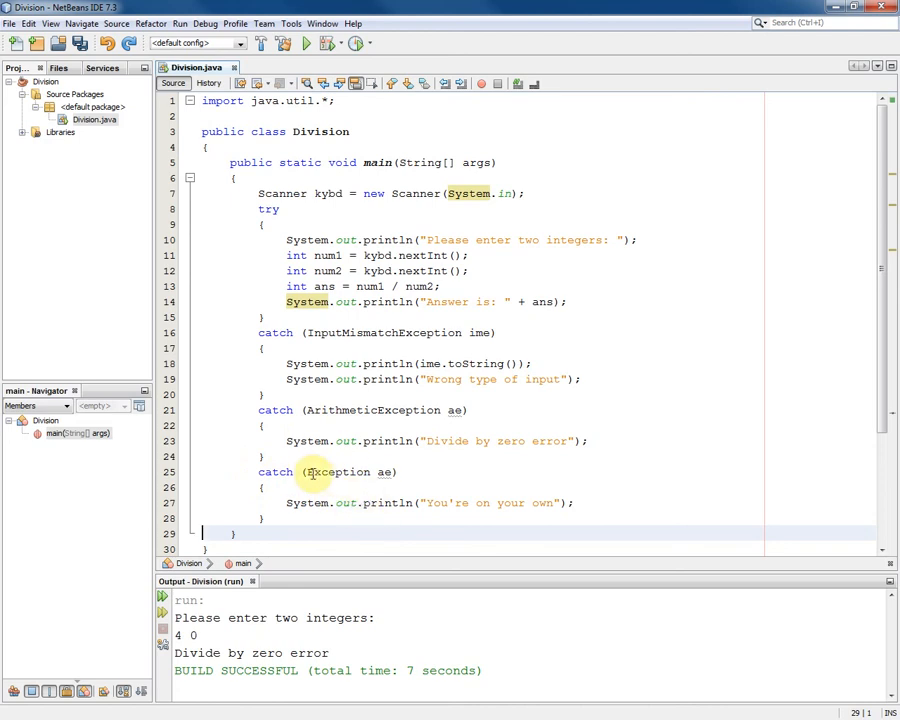
mouse_move(302, 440)
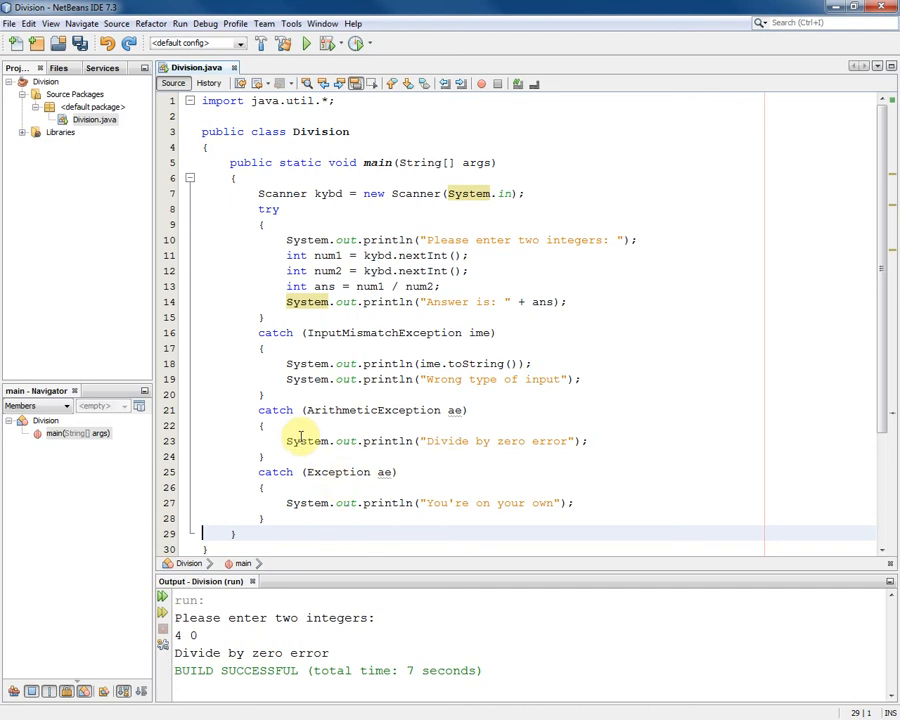